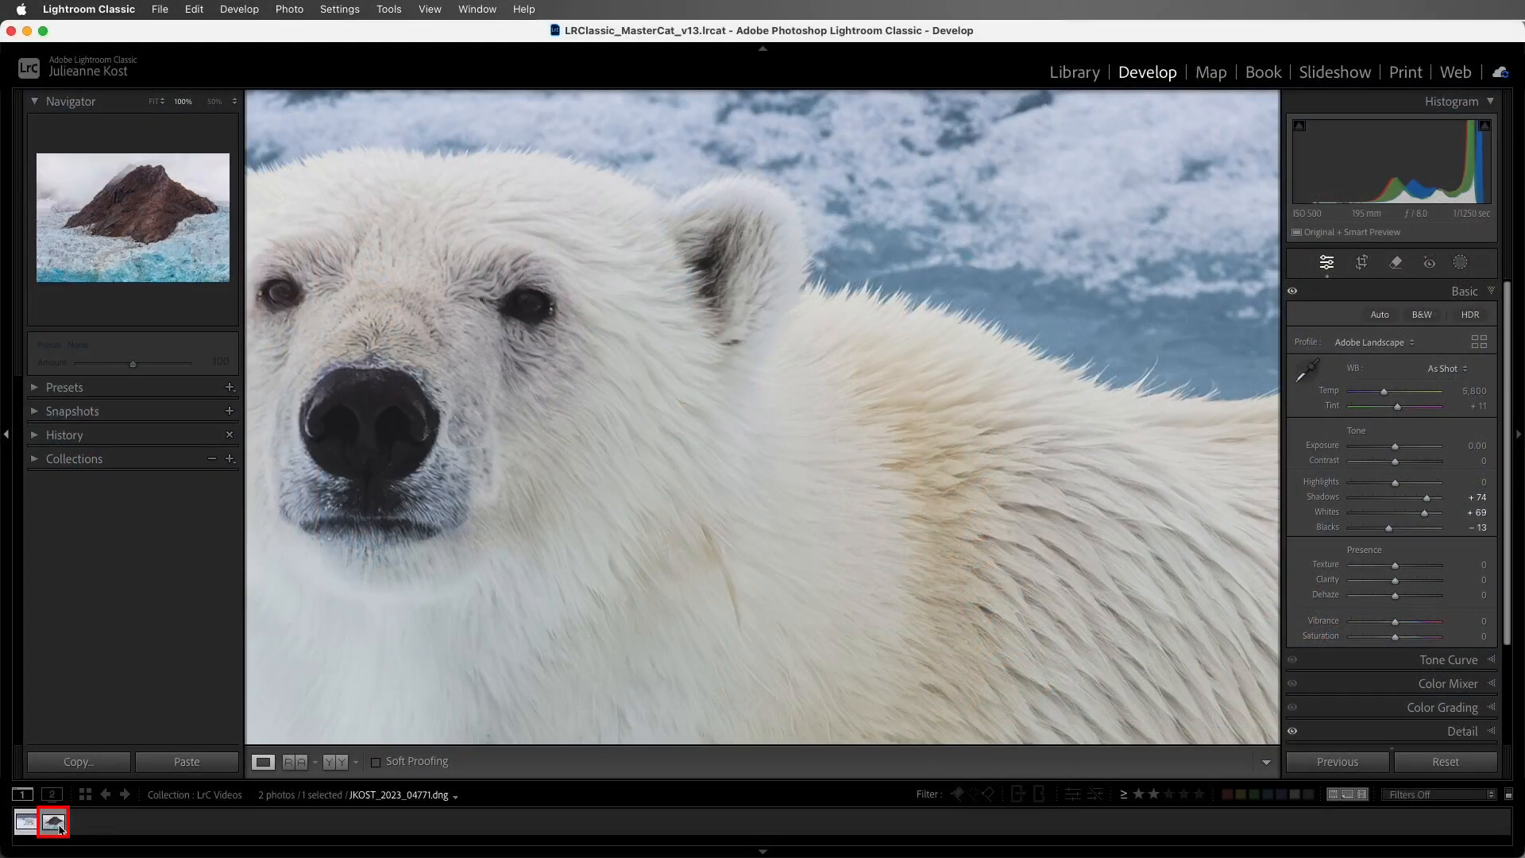
Select the glacier and mountain thumbnail in the filmstrip to edit it instead of the polar bear
click(25, 822)
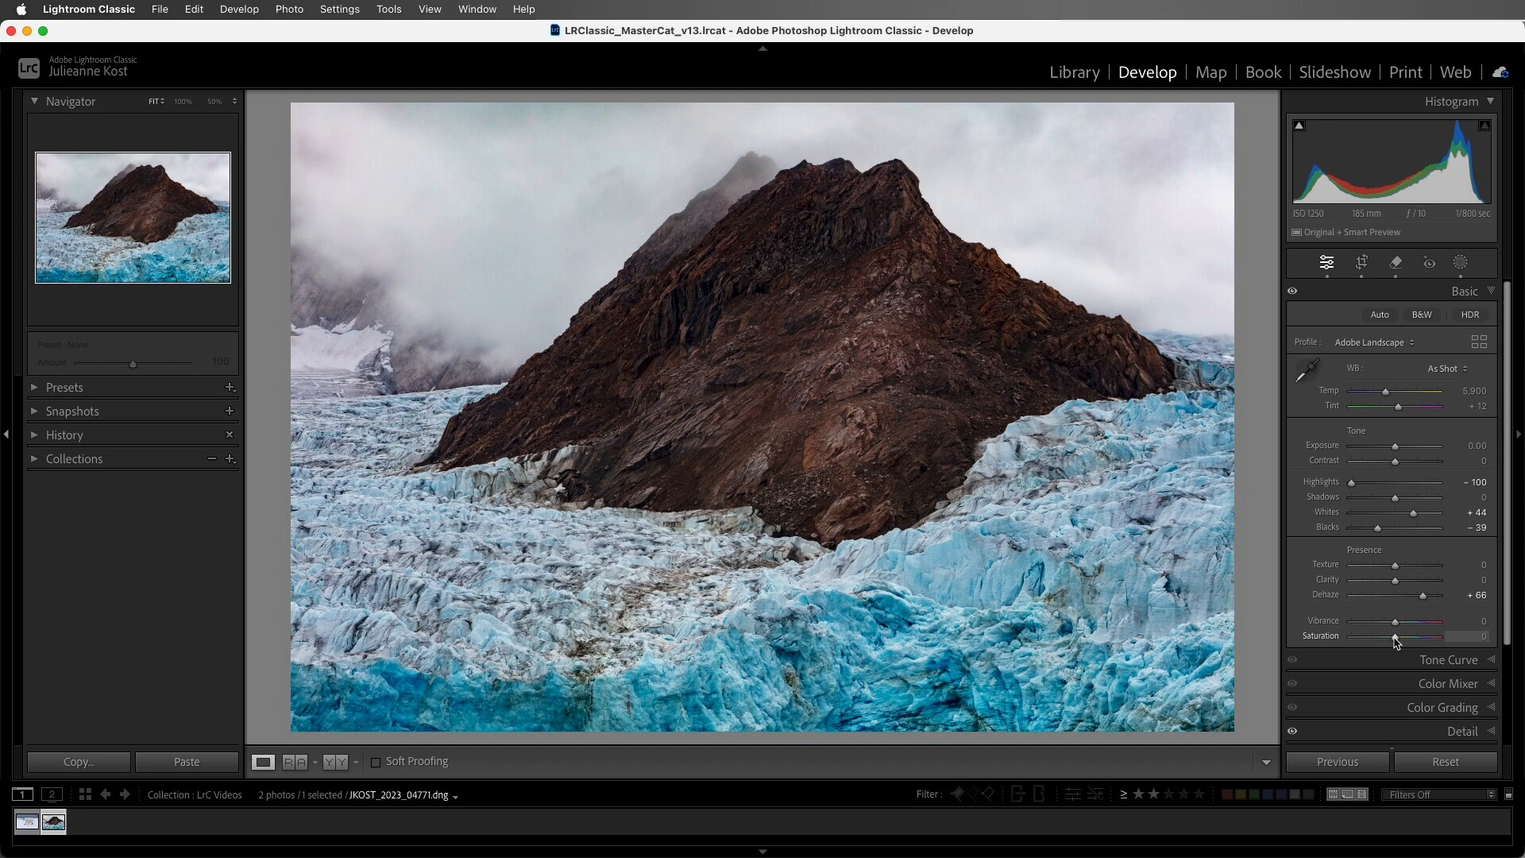
mouse_move(1421, 598)
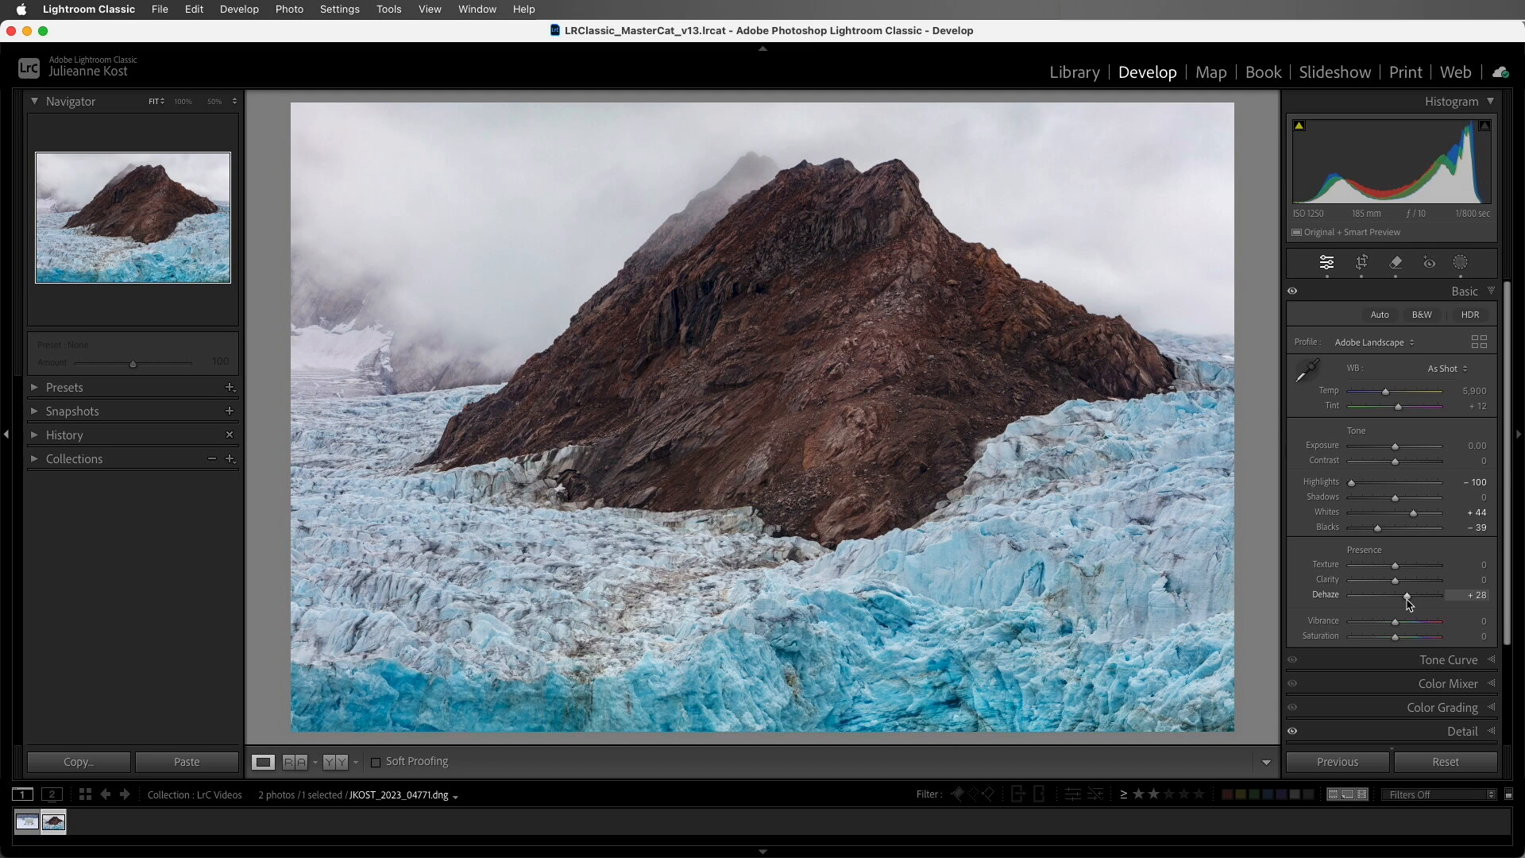
mouse_move(1409, 603)
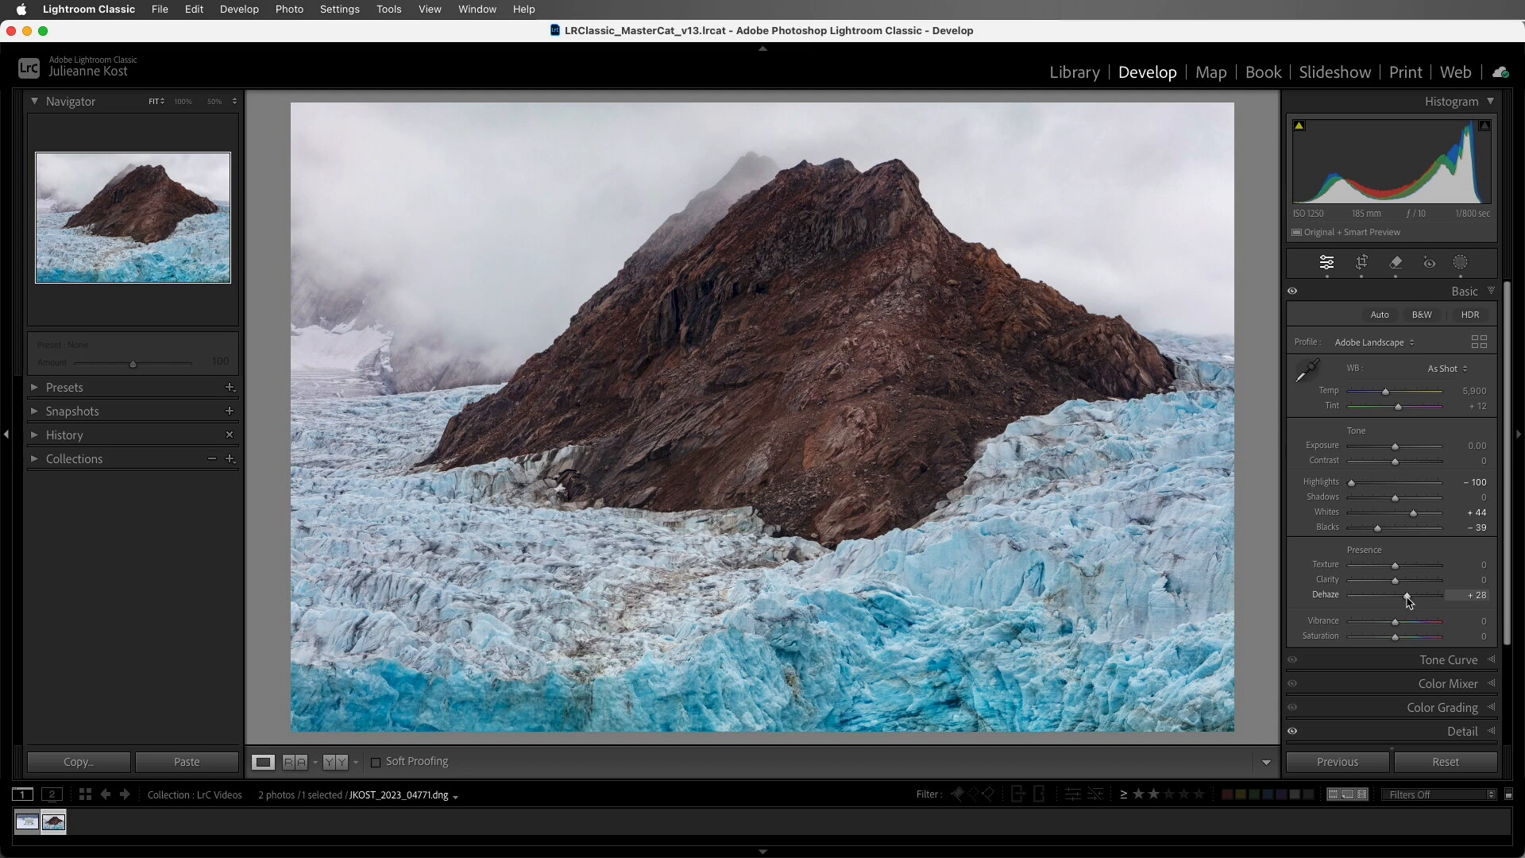